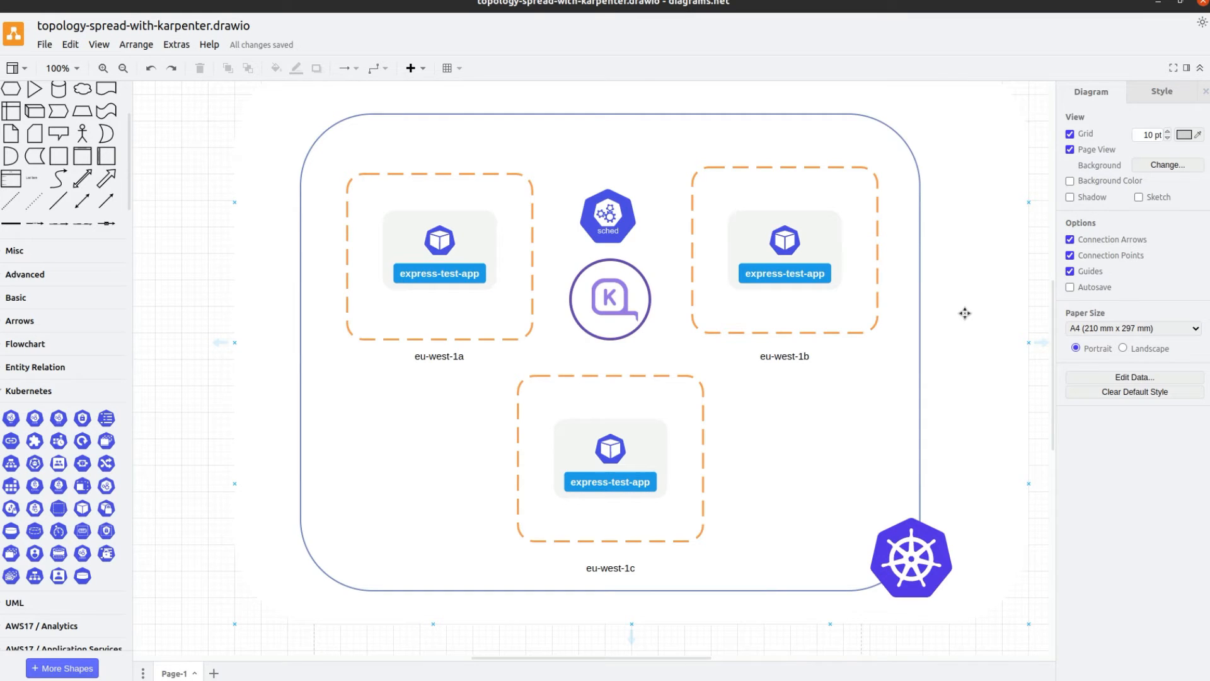
mouse_move(942, 313)
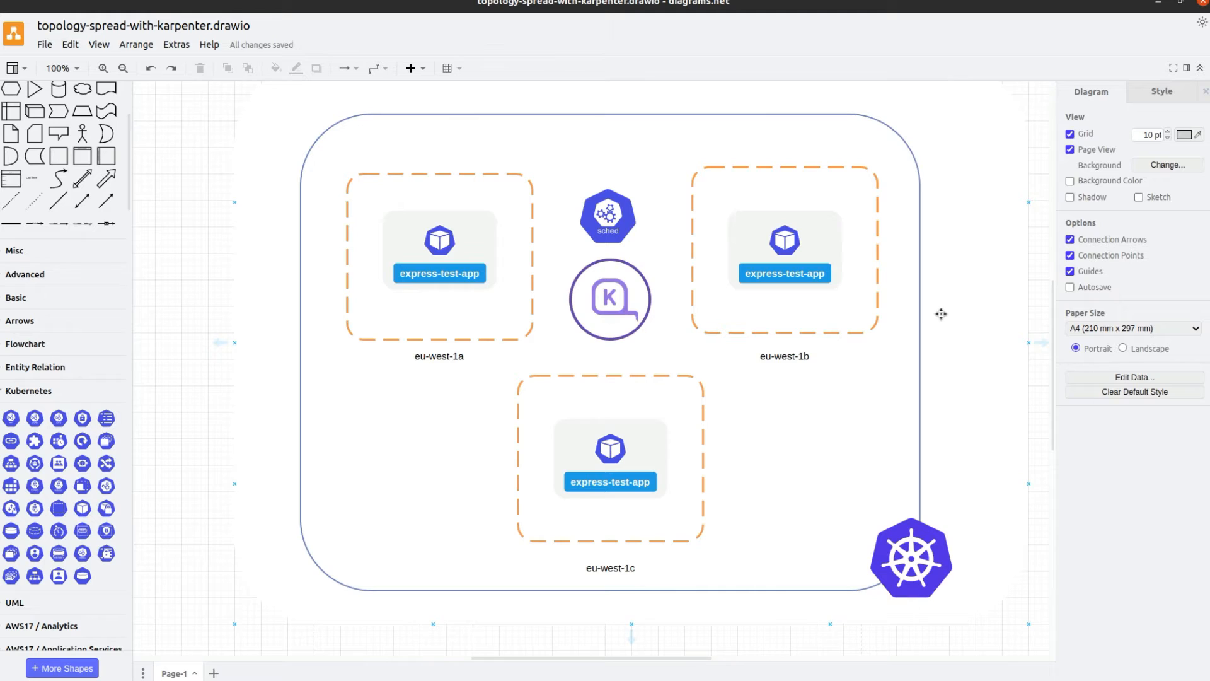
mouse_move(934, 338)
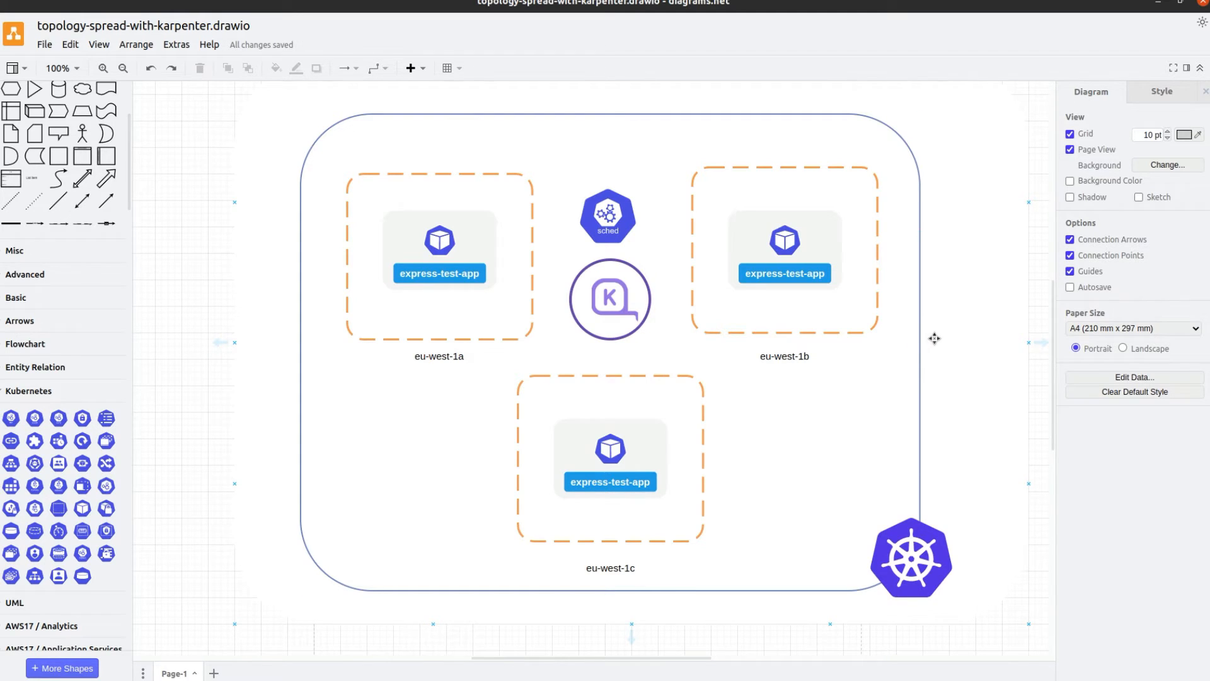
mouse_move(923, 354)
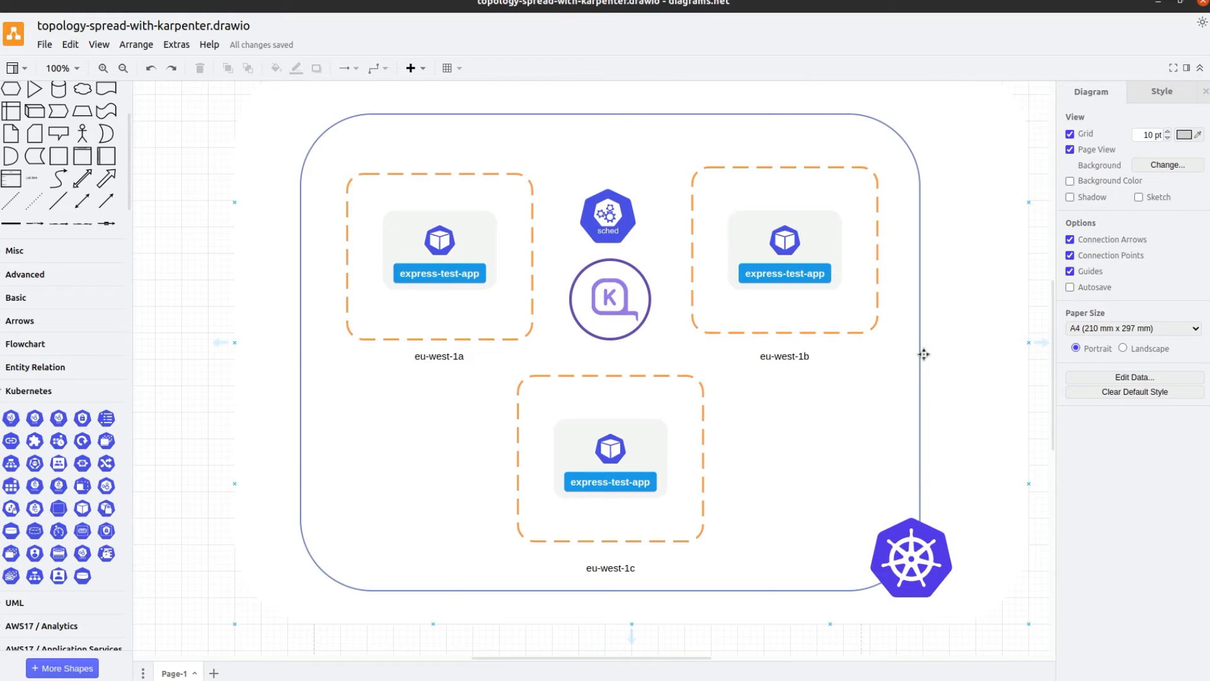
Review the express-test manifest: 10 replicas, zone spread, Karpenter nodeSelector, and express-test:1.1.4 resources.
click(918, 357)
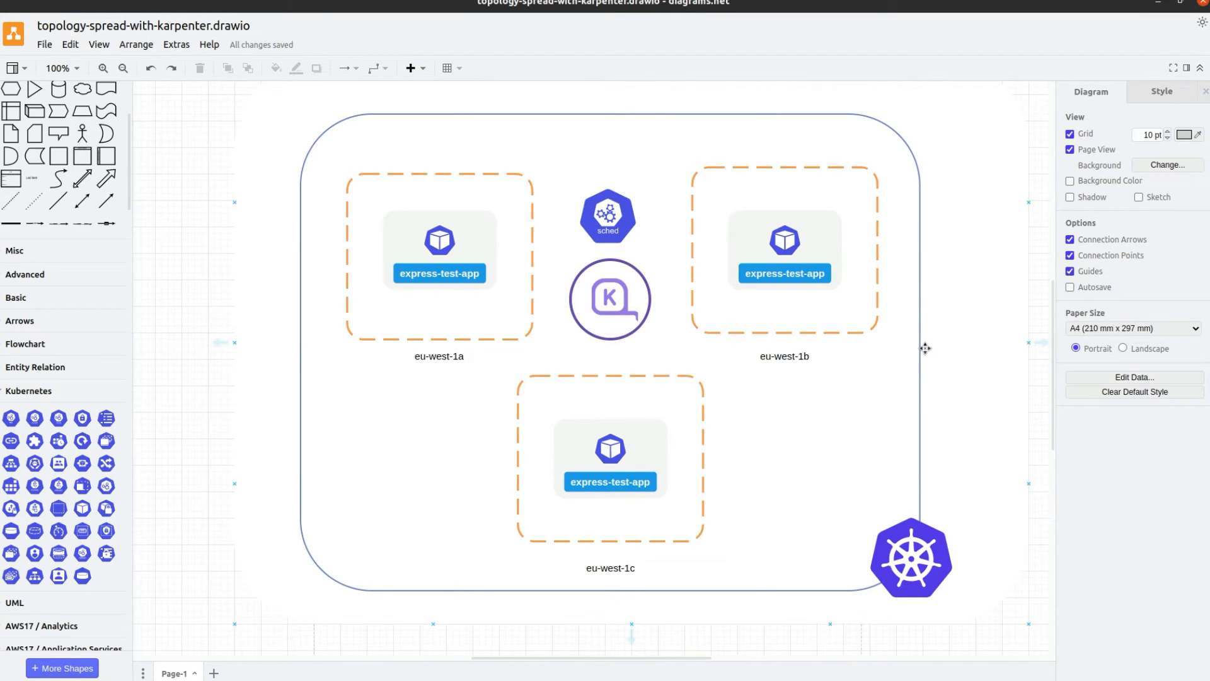
mouse_move(929, 344)
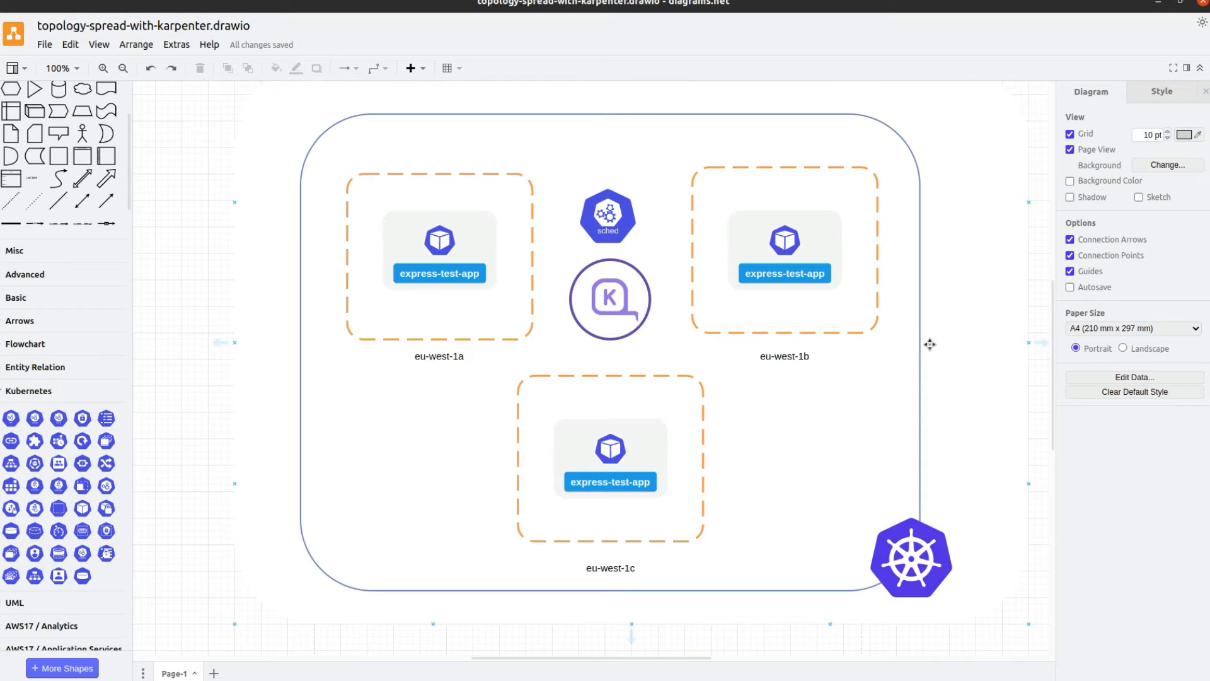
mouse_move(926, 351)
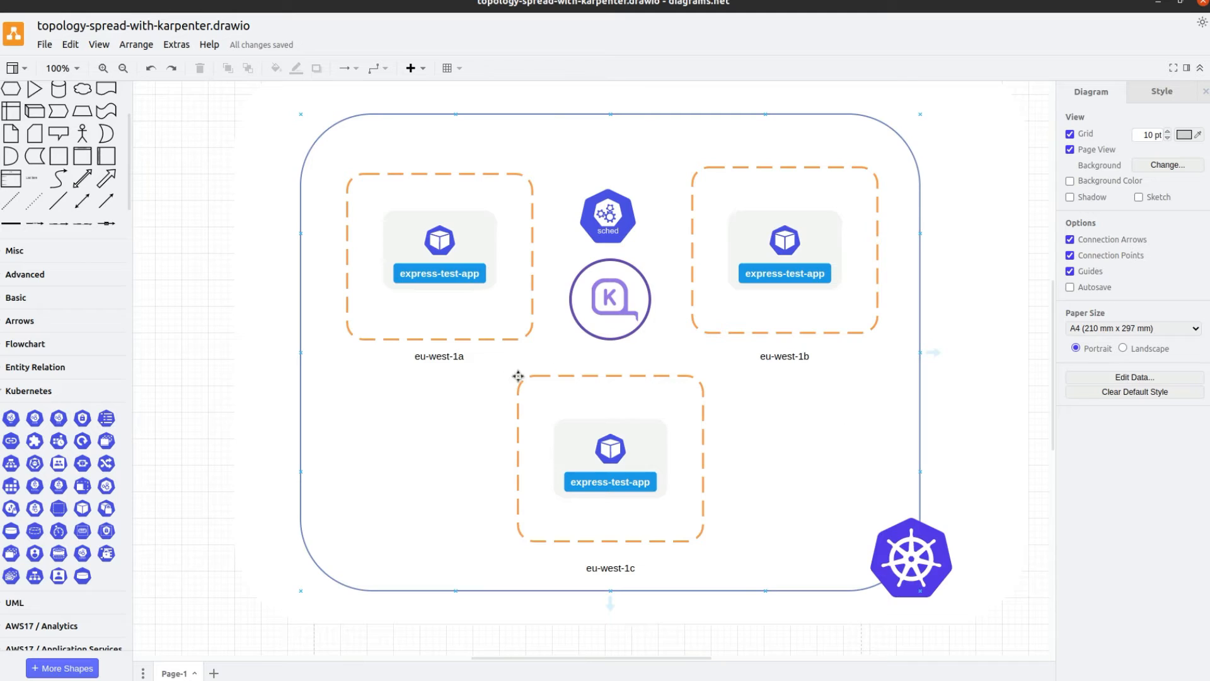
mouse_move(463, 382)
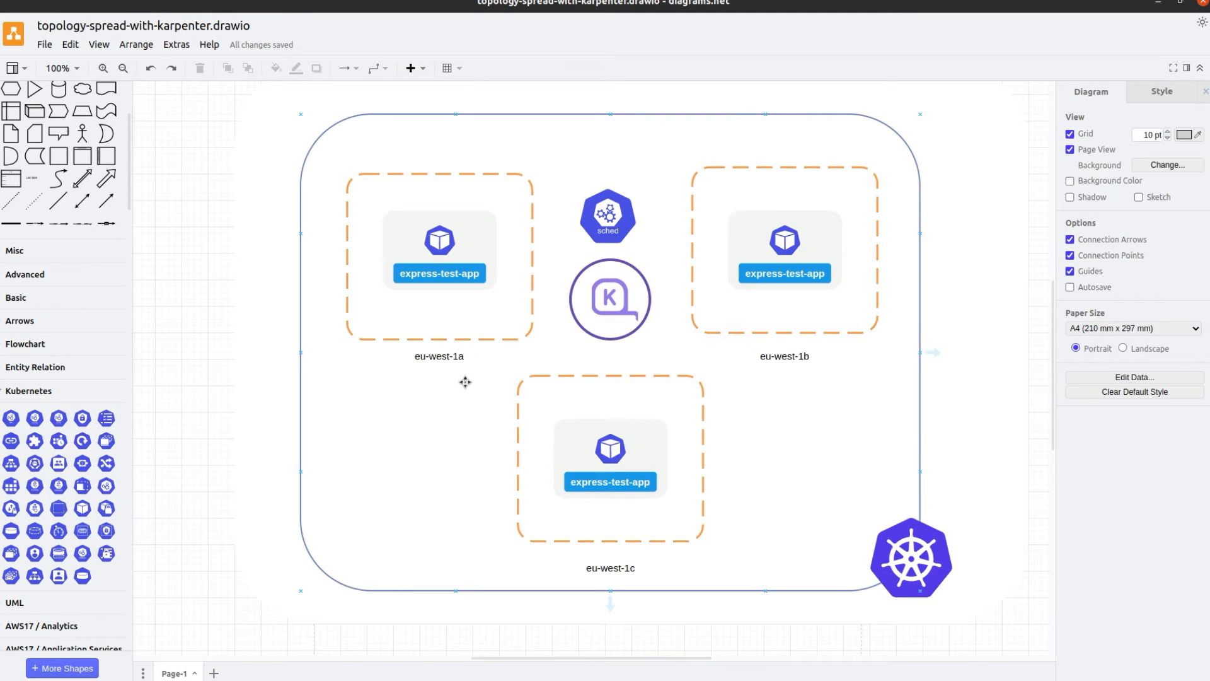
mouse_move(879, 440)
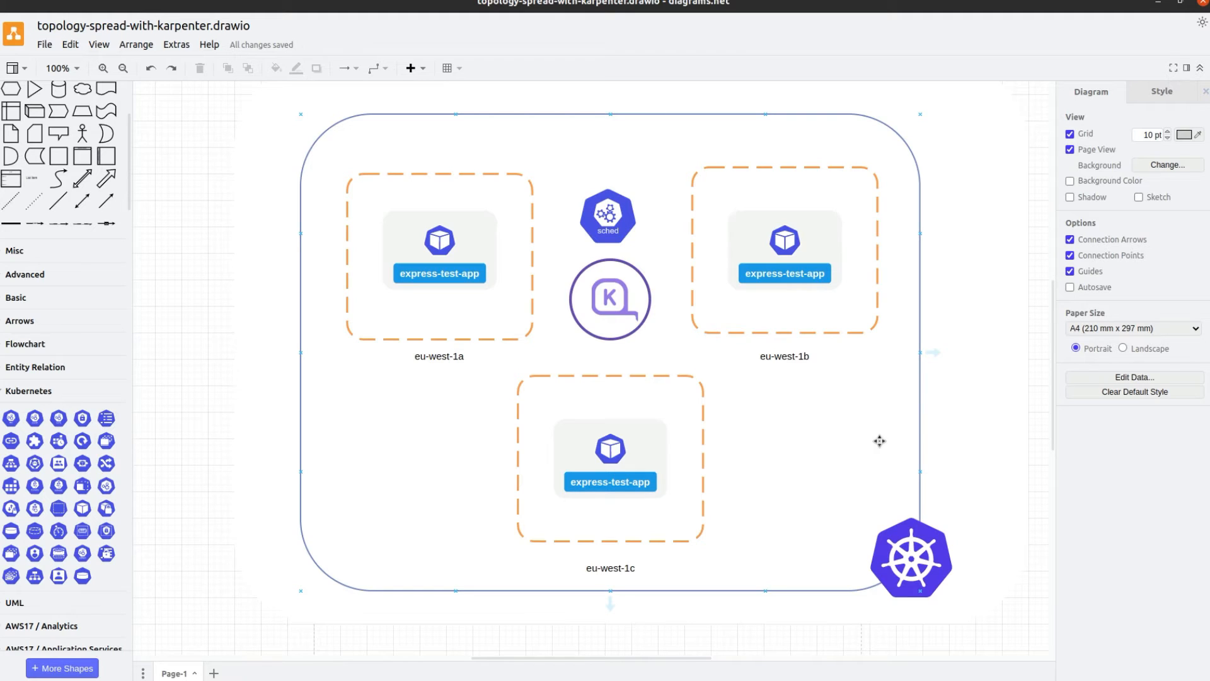
mouse_move(870, 440)
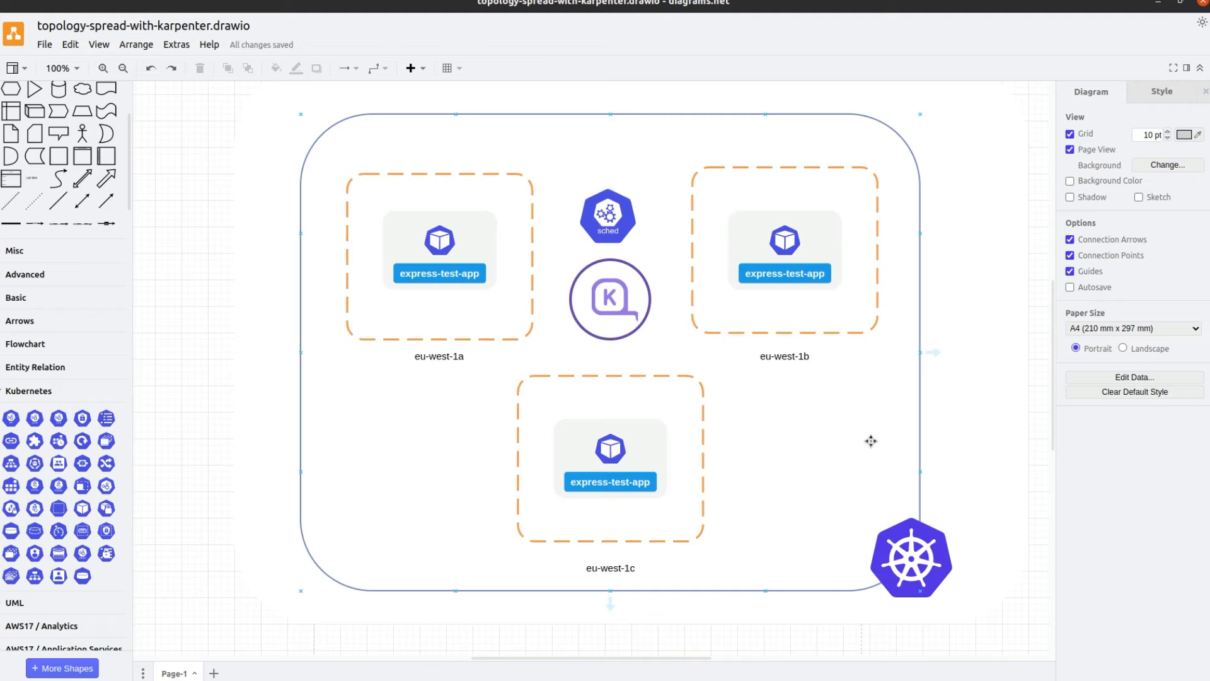
mouse_move(870, 435)
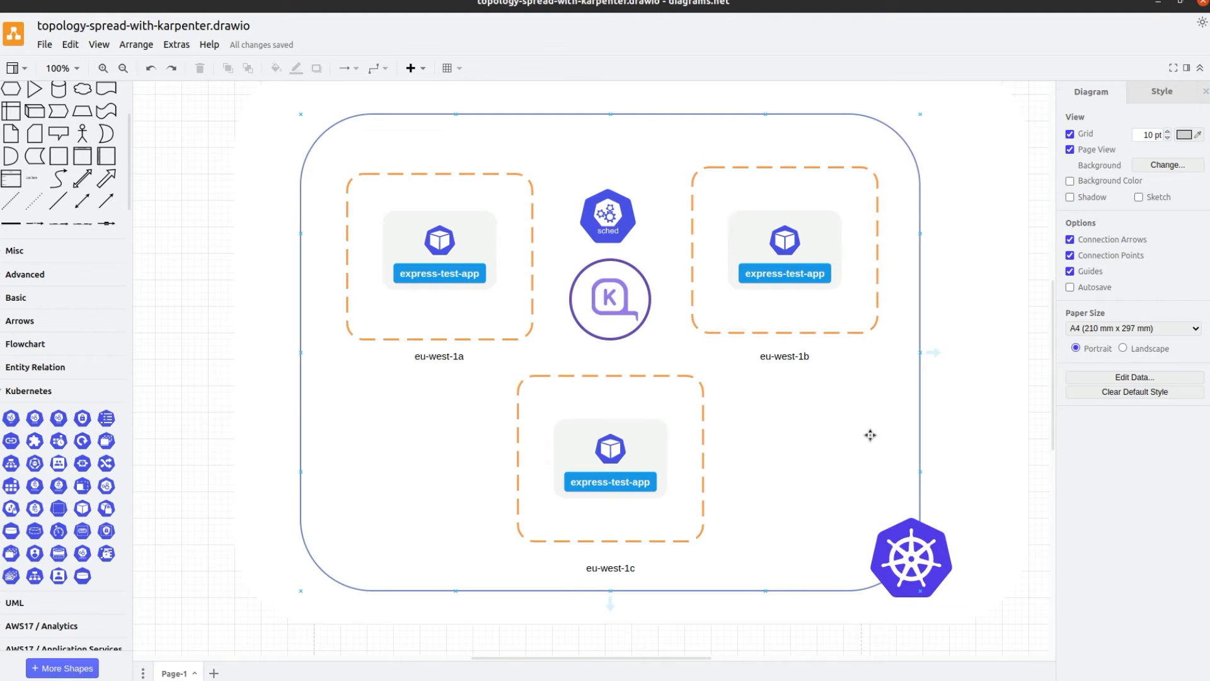
mouse_move(852, 401)
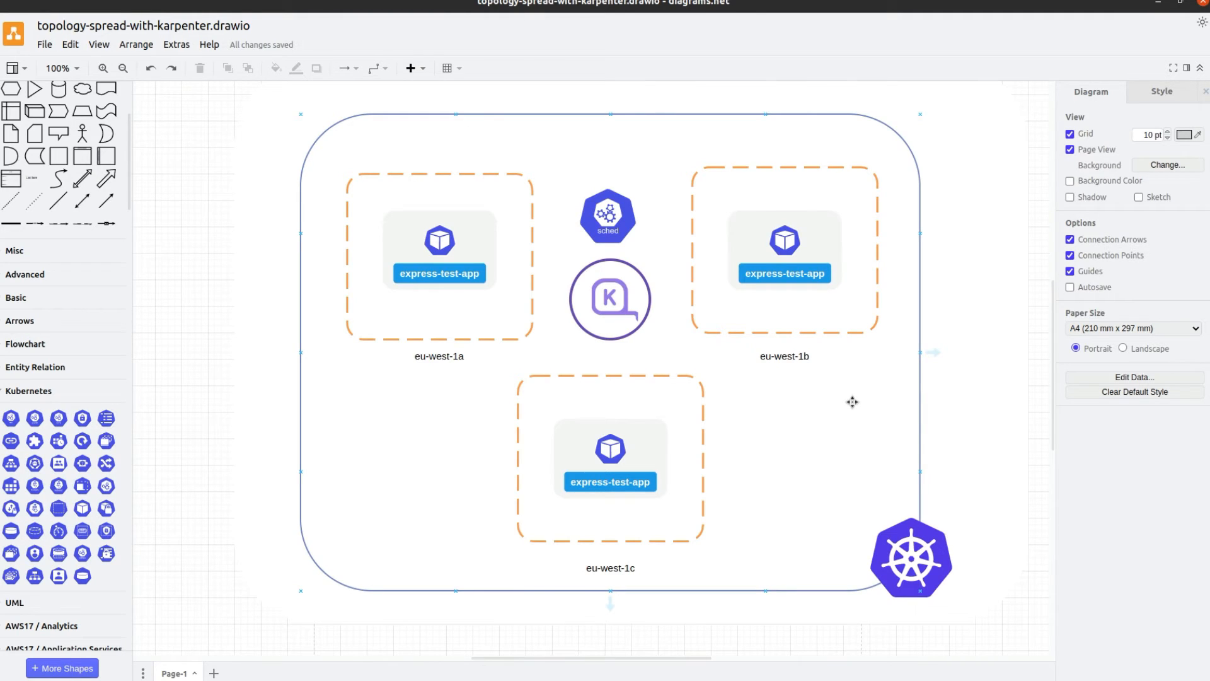
click(785, 356)
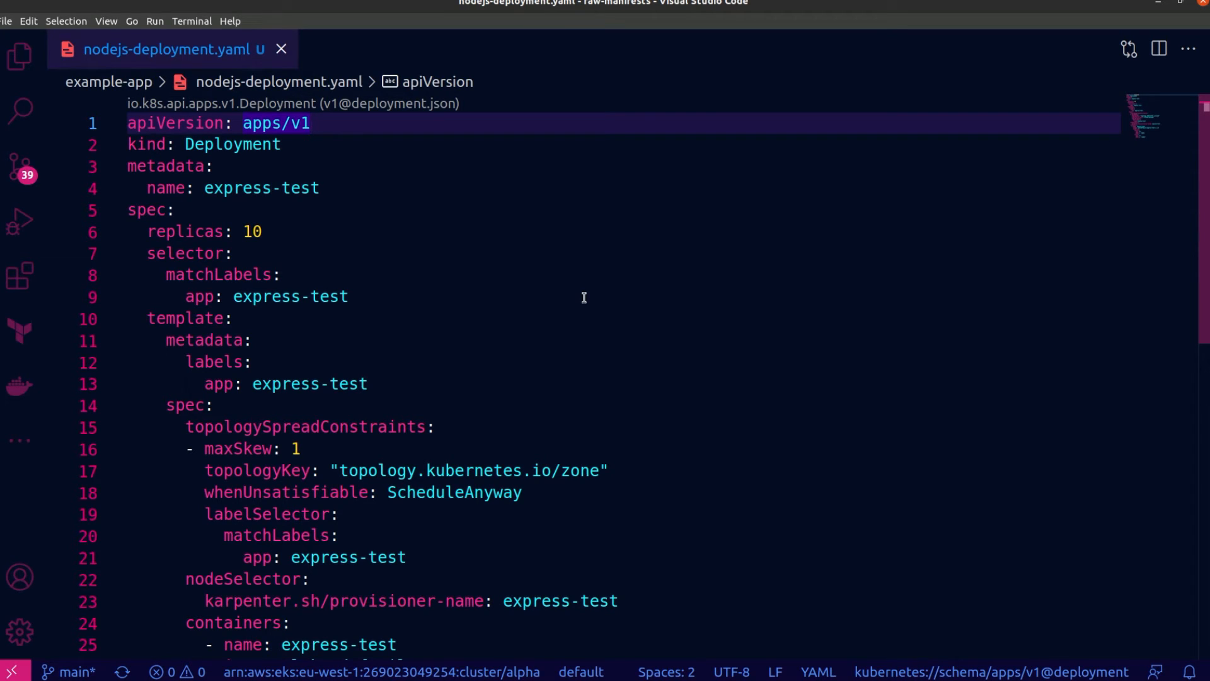
mouse_move(276, 234)
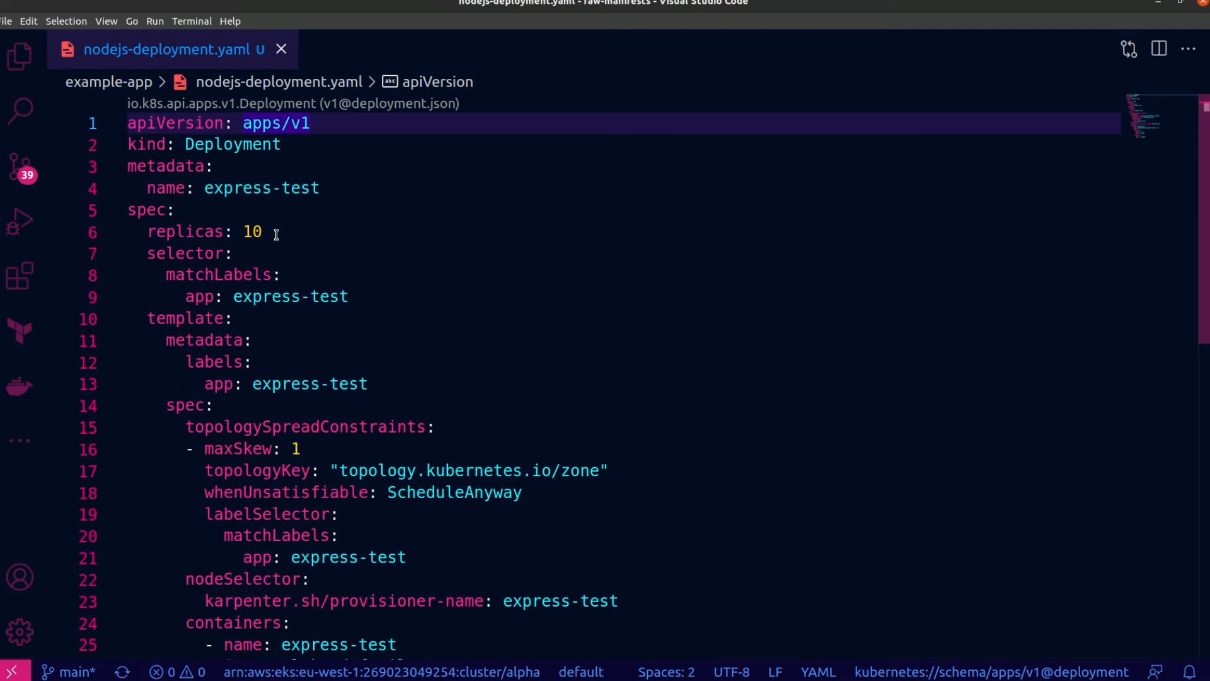
mouse_move(466, 255)
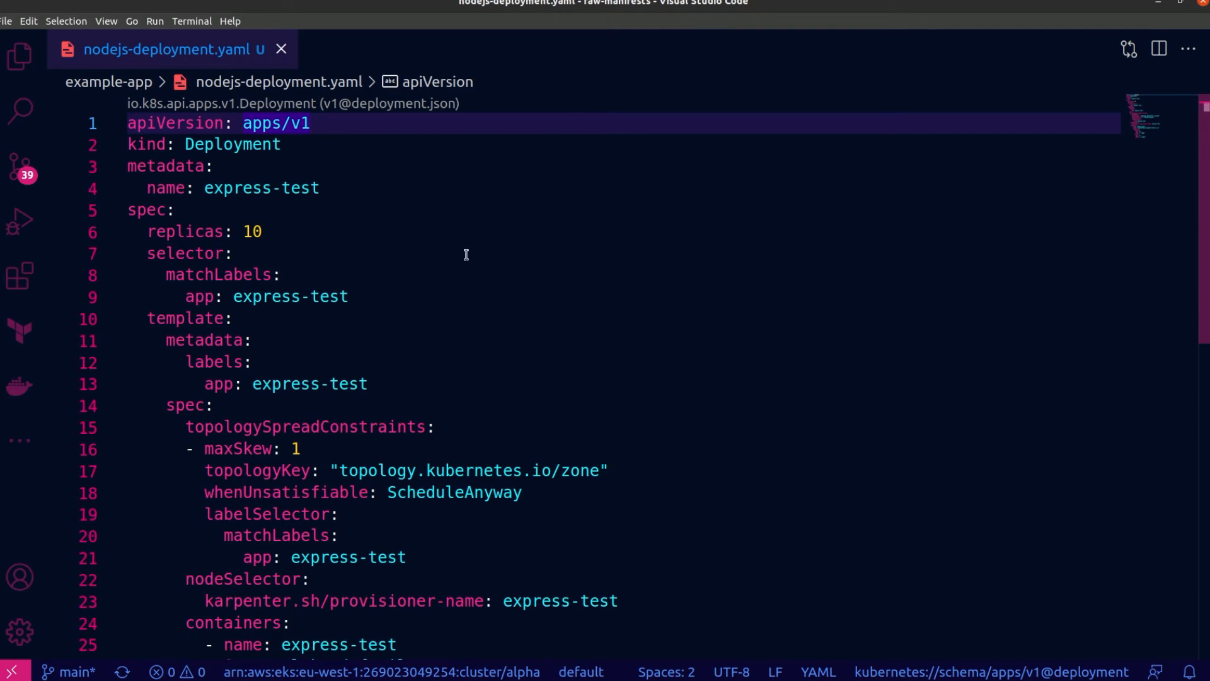
scroll(down, 3)
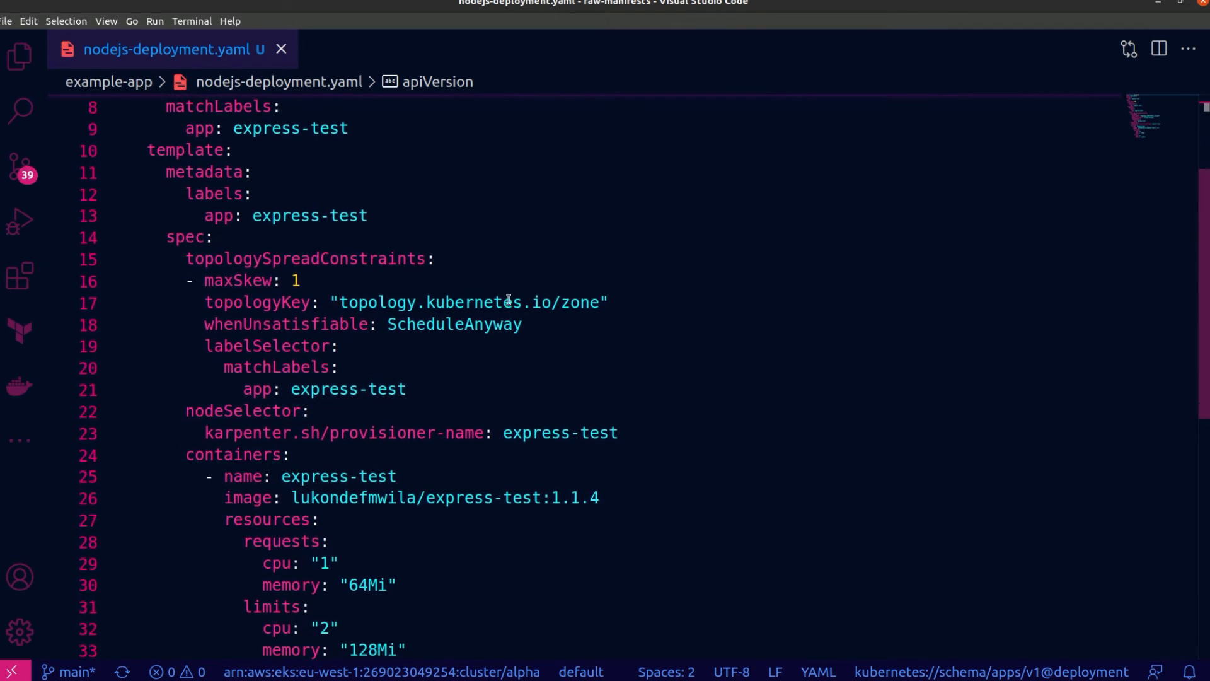
mouse_move(380, 267)
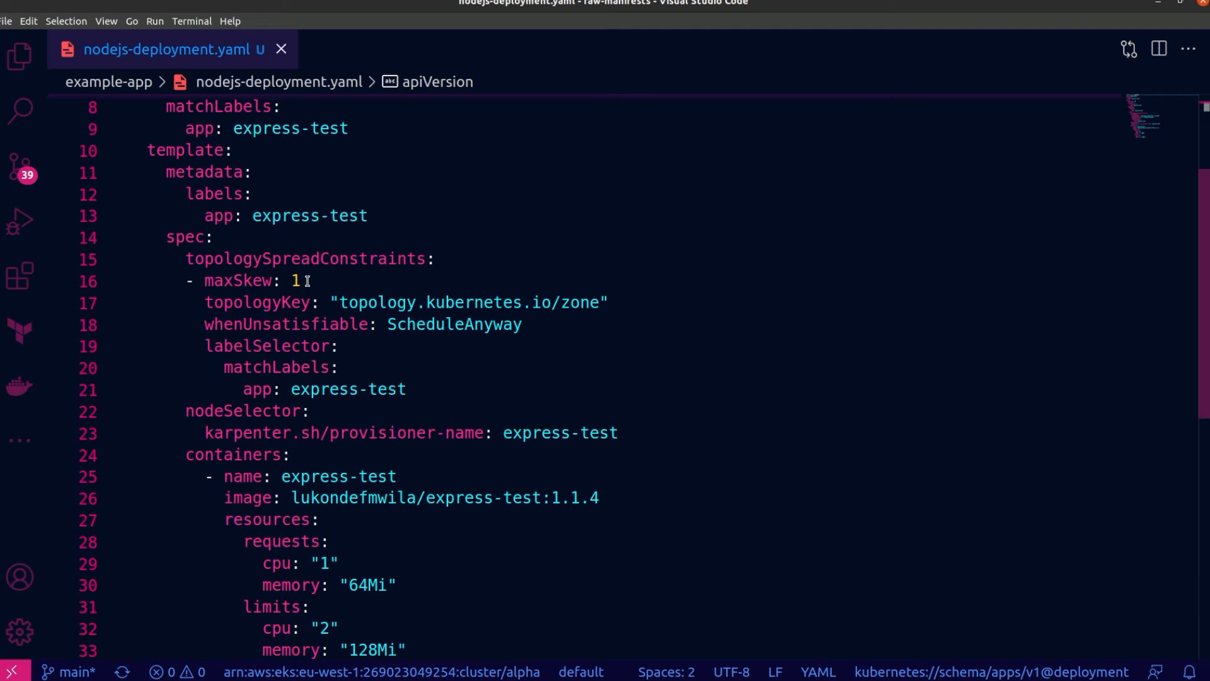
mouse_move(439, 347)
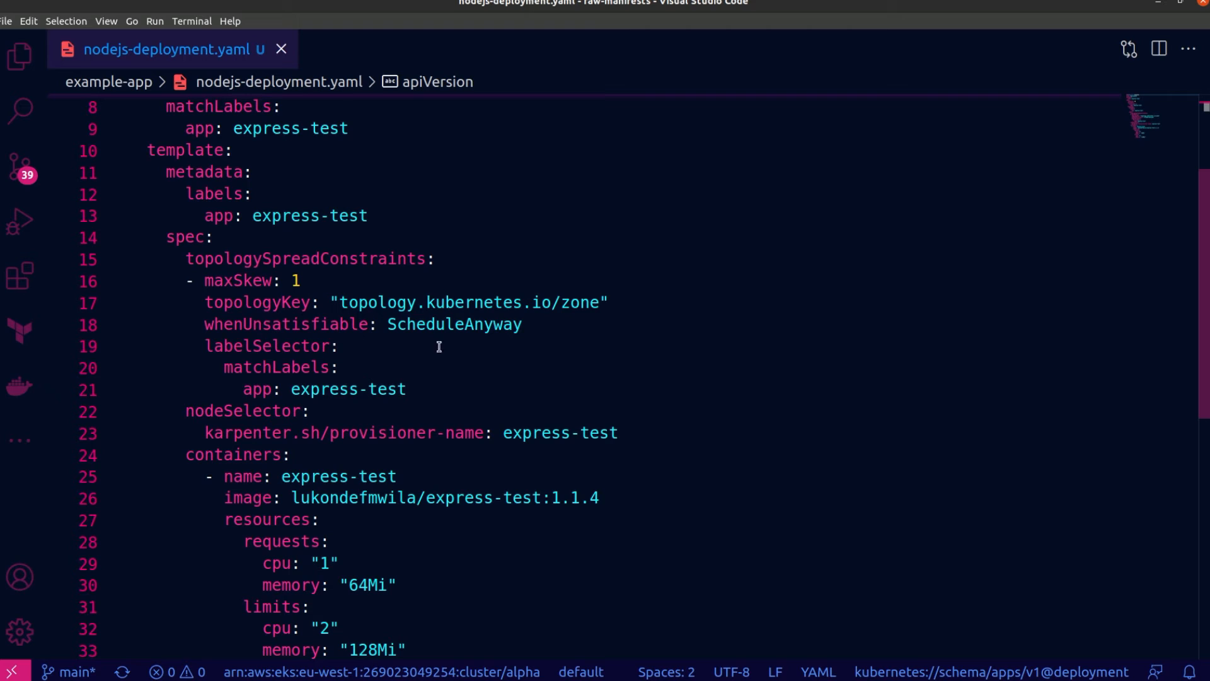
mouse_move(484, 337)
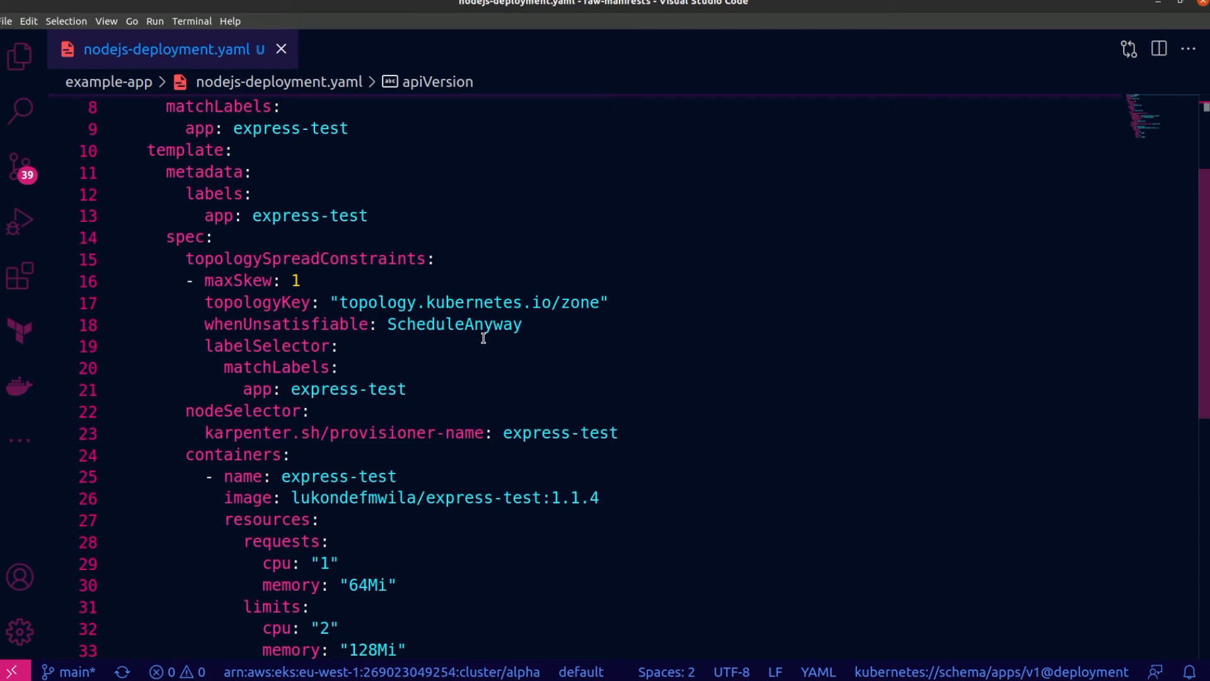
mouse_move(361, 367)
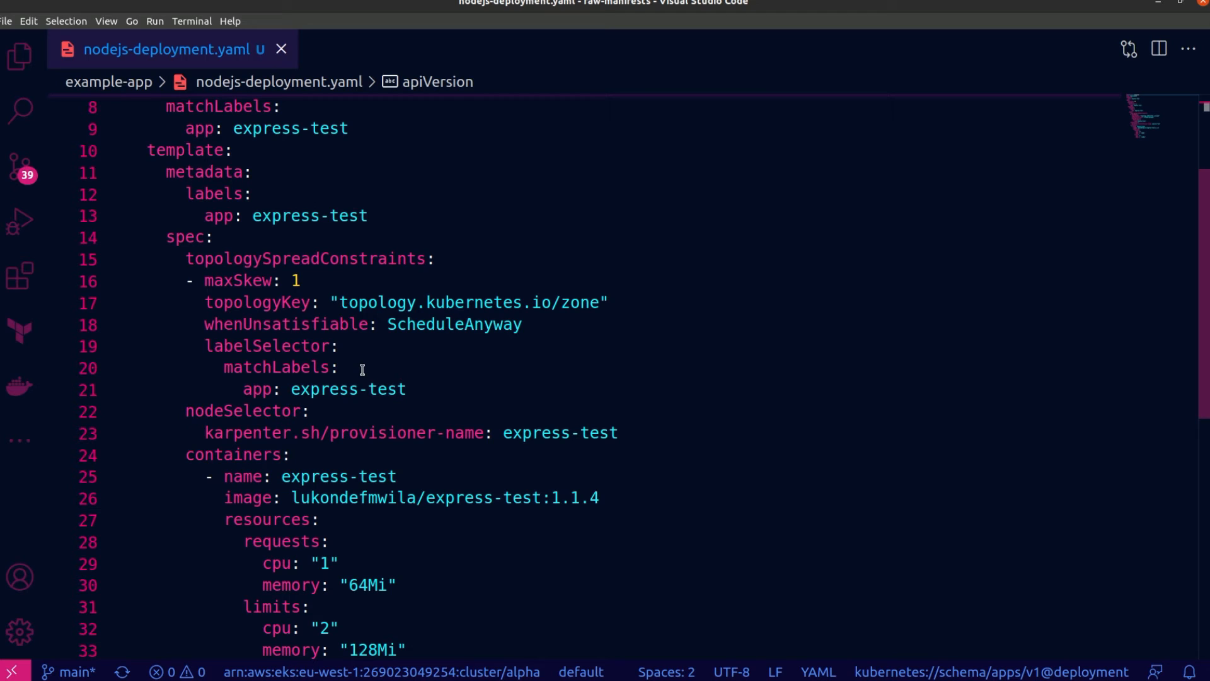
mouse_move(473, 285)
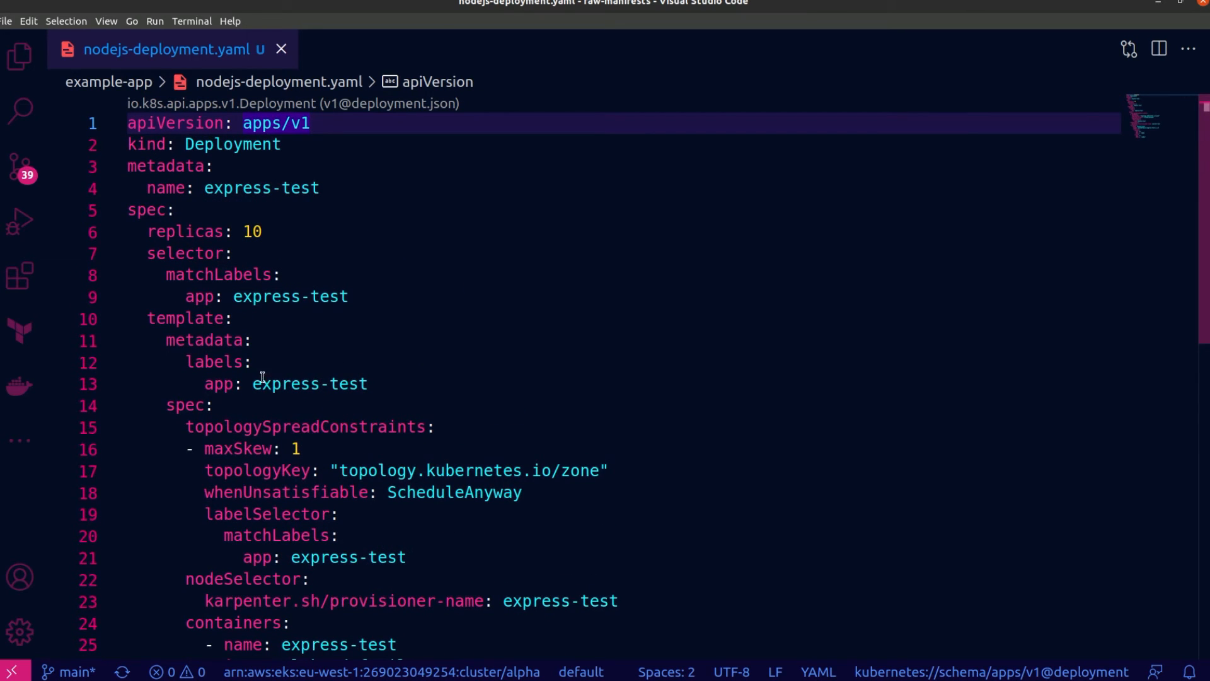
mouse_move(390, 389)
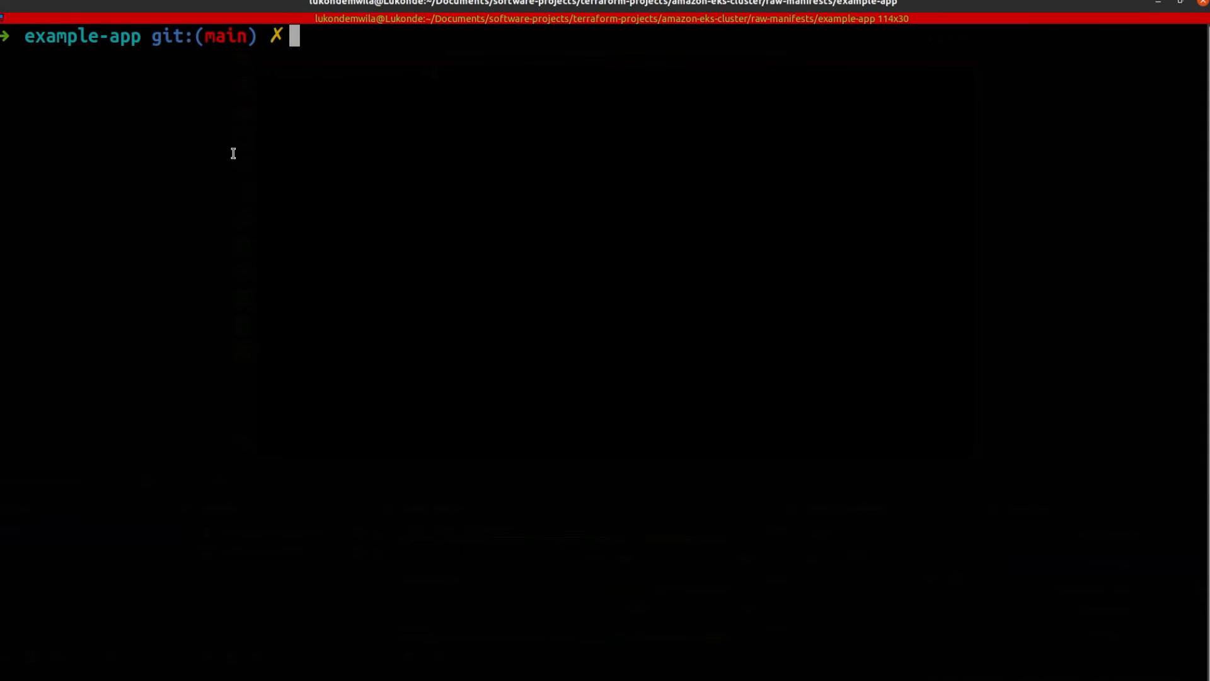
List pods across all namespaces, showing the ten Pending express-test pods.
text(kubectl get pods --all-namespaces -o wide --field-selector spec.nodeName=ip-10-0-2-97.eu-west-1.compute.internal)
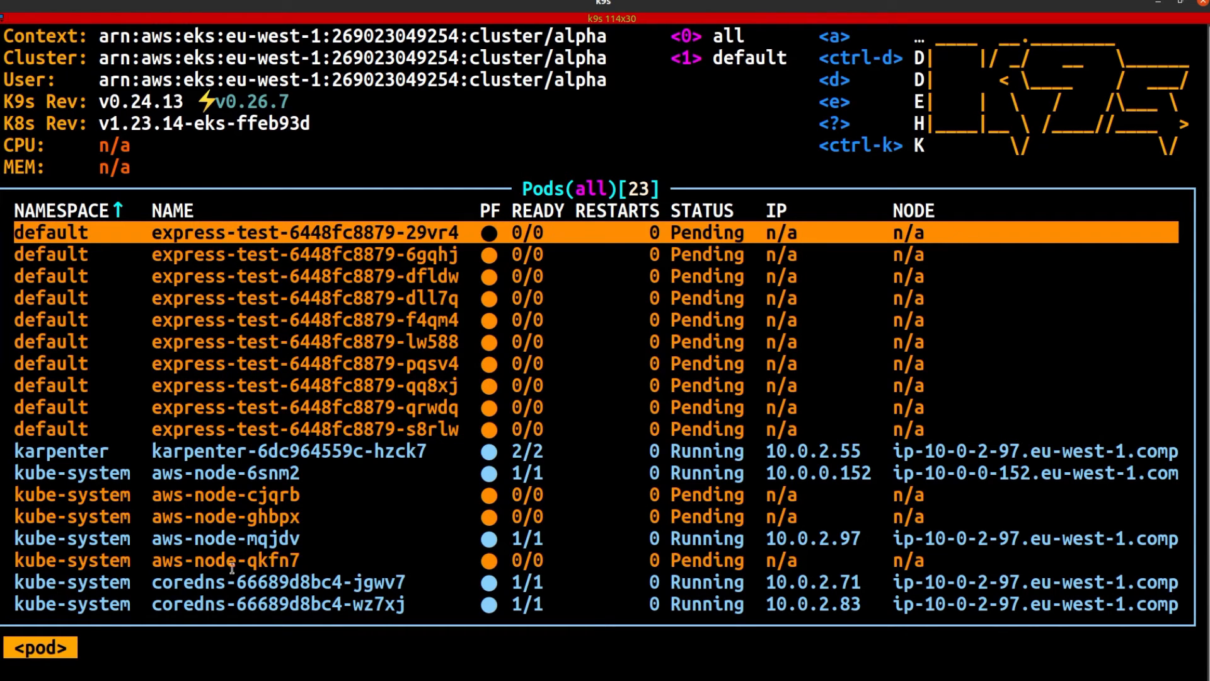
Switch k9s to Nodes and describe ip-10-0-0-67, a spot t3.2xlarge in eu-west-1a.
text(:node)
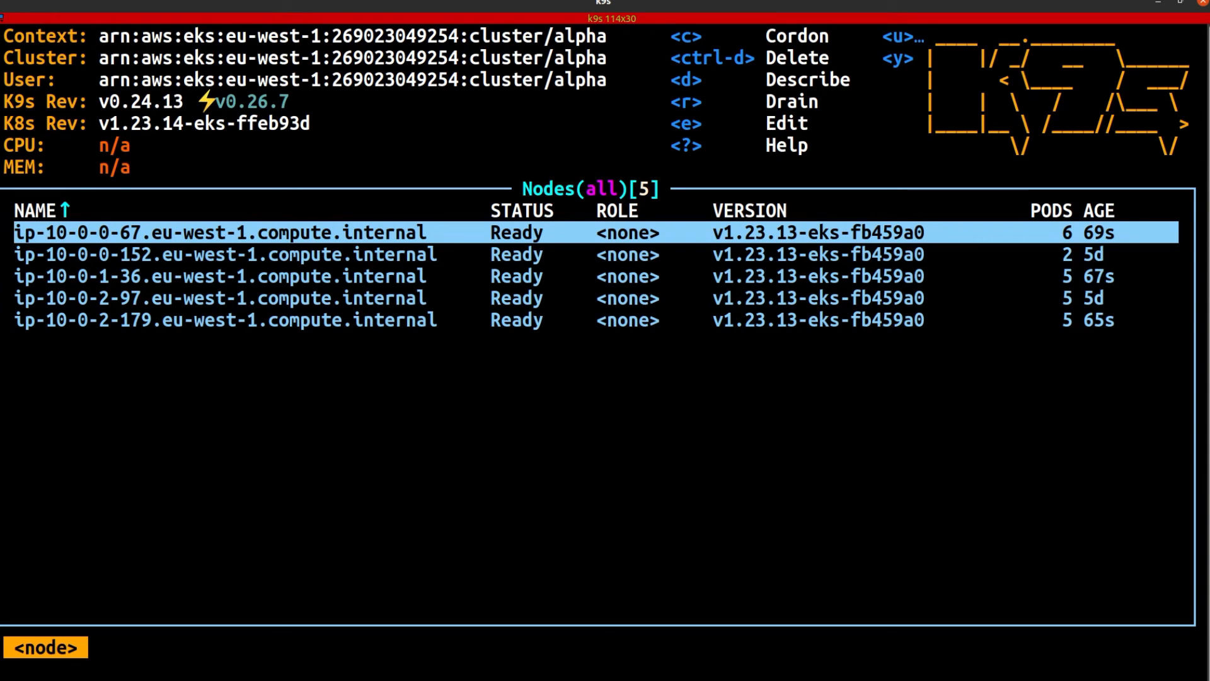
text(poddisruptionbudget)
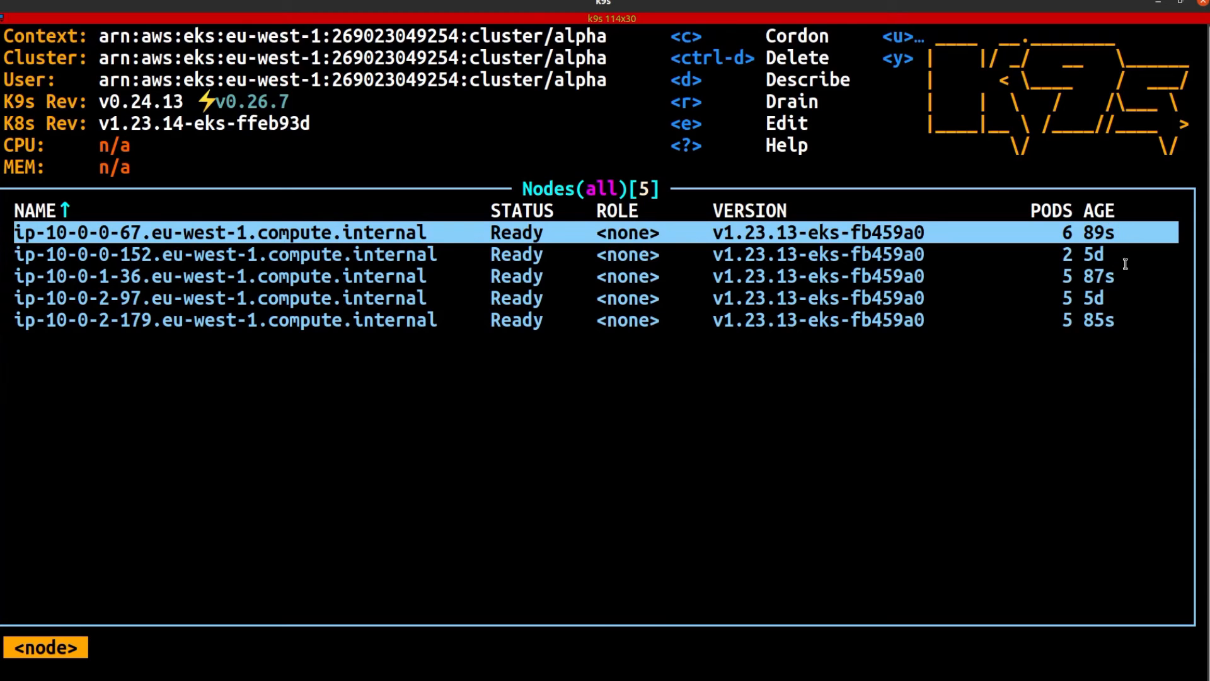
mouse_move(782, 357)
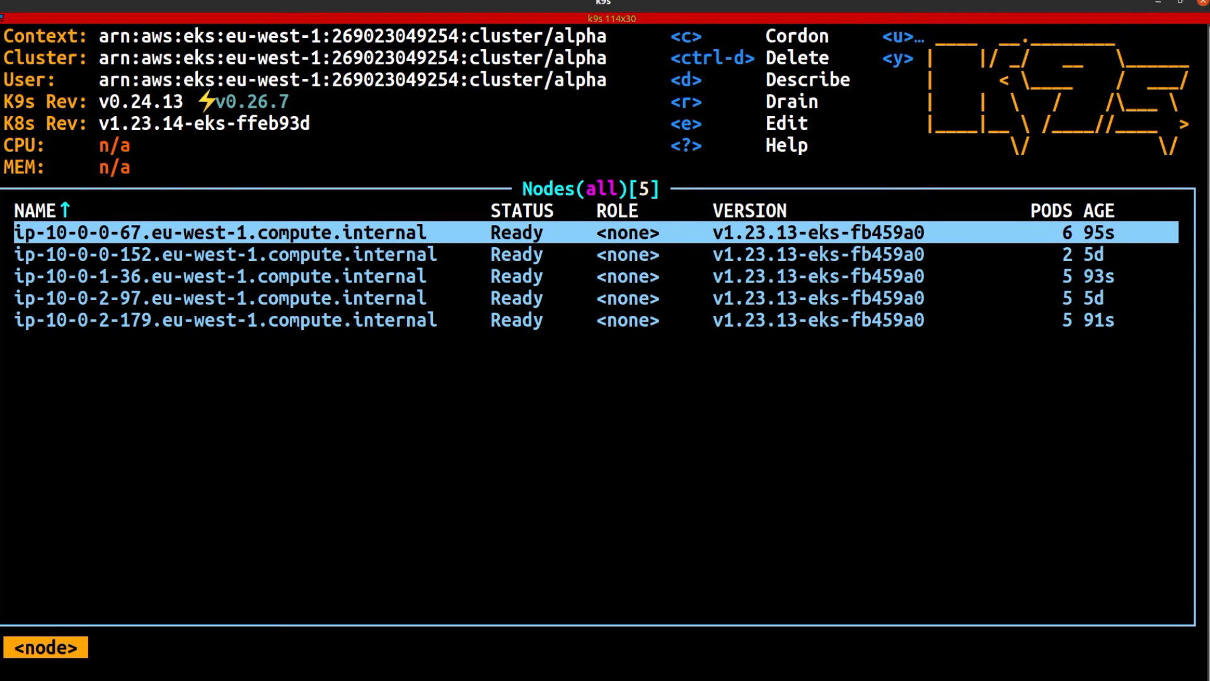
key(d)
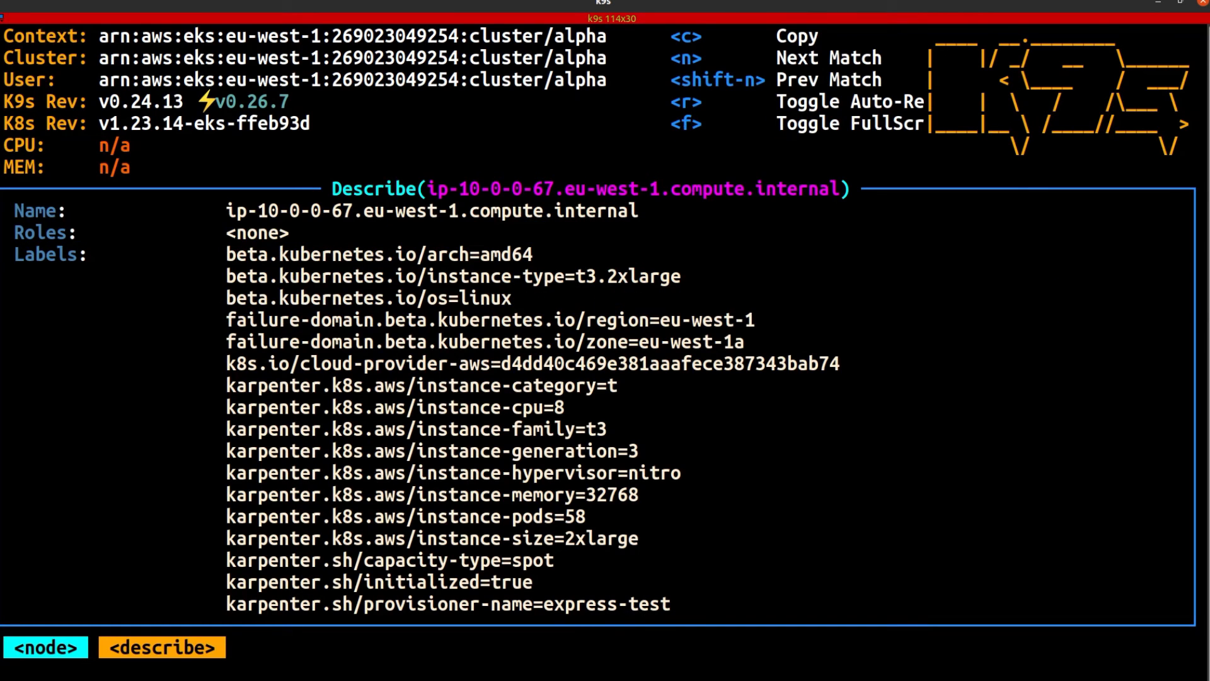
mouse_move(674, 345)
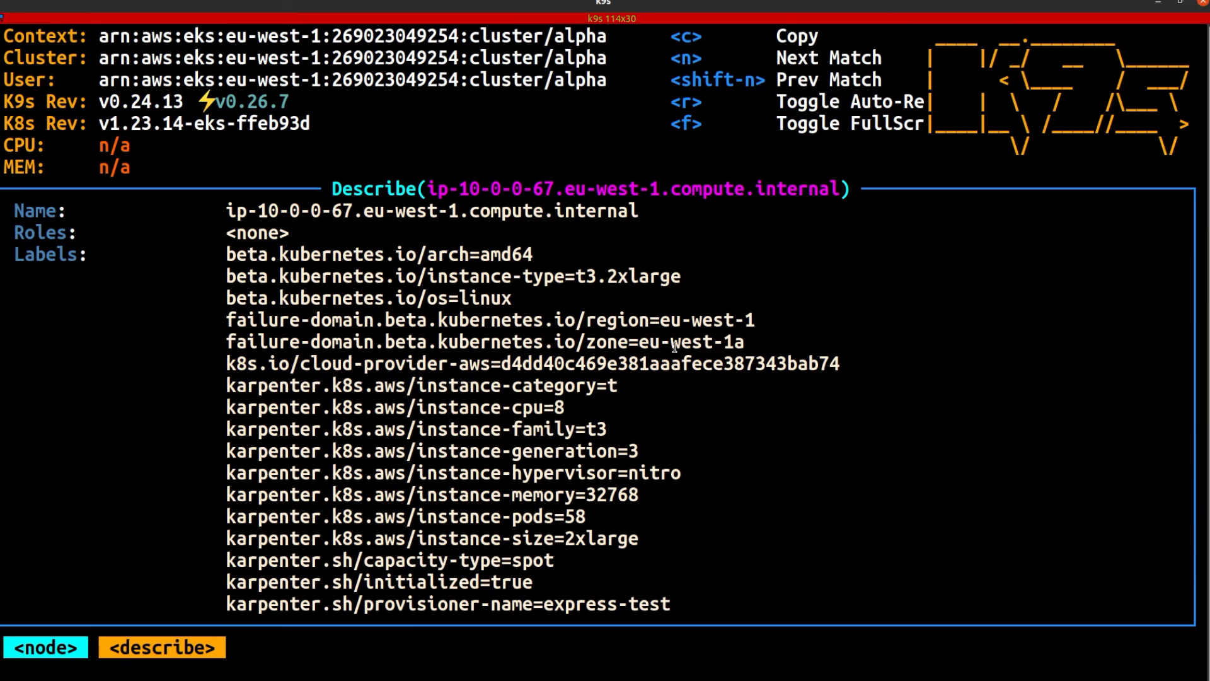
mouse_move(741, 340)
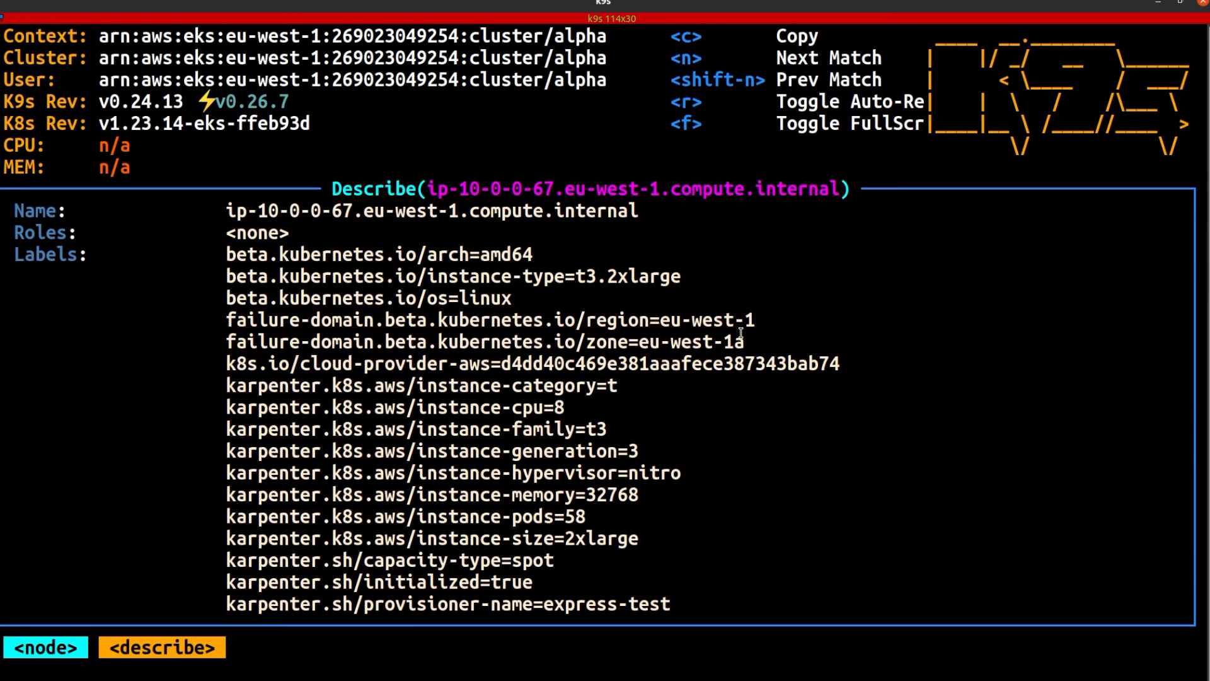
mouse_move(759, 386)
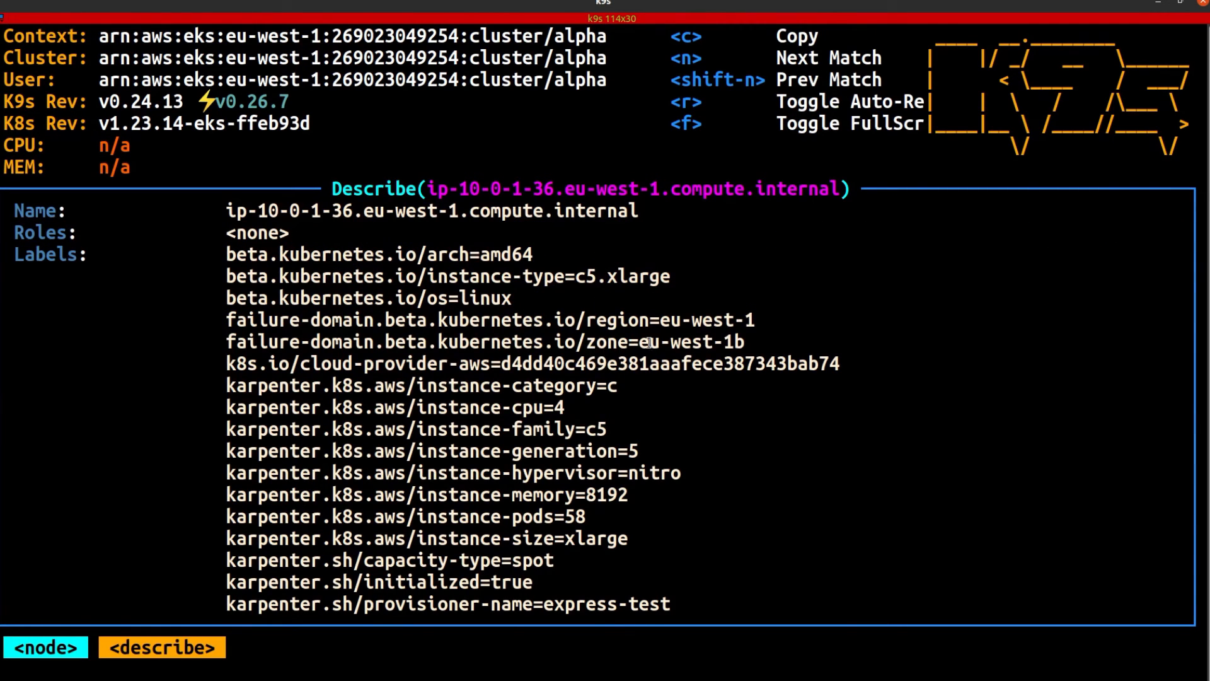
Describe node ip-10-0-2-179 (spot c5.xlarge, eu-west-1c), return to Nodes, and begin a pods-by-node query.
key(Escape)
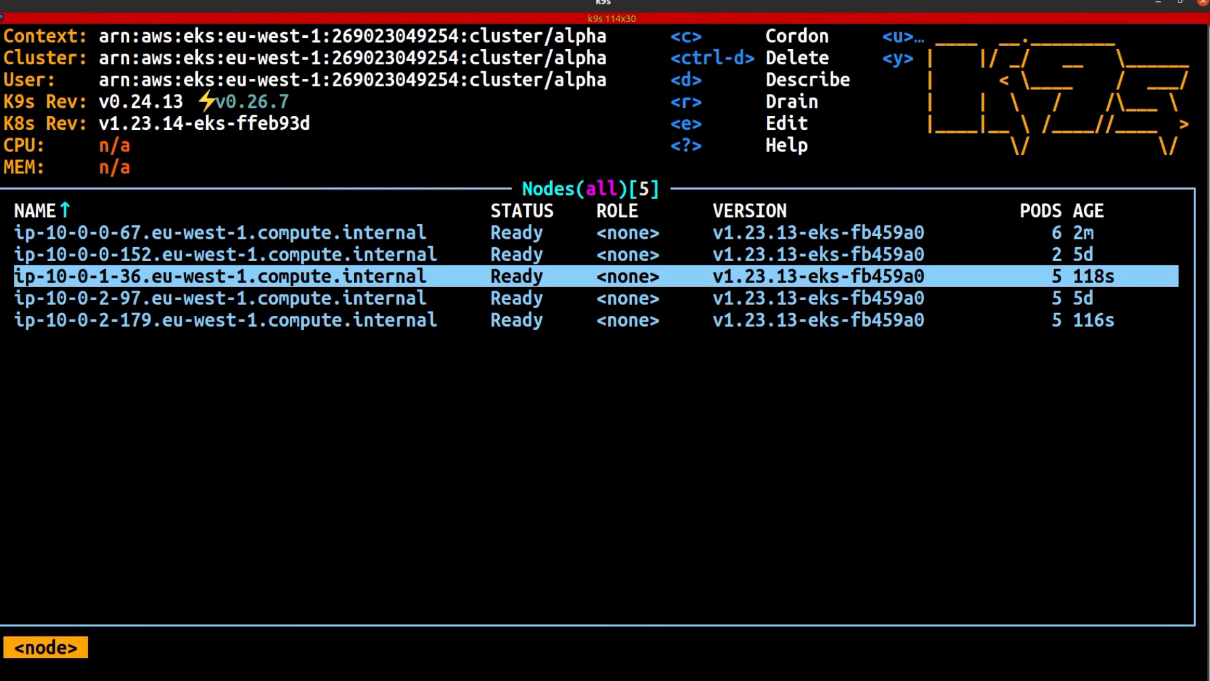
key(Down)
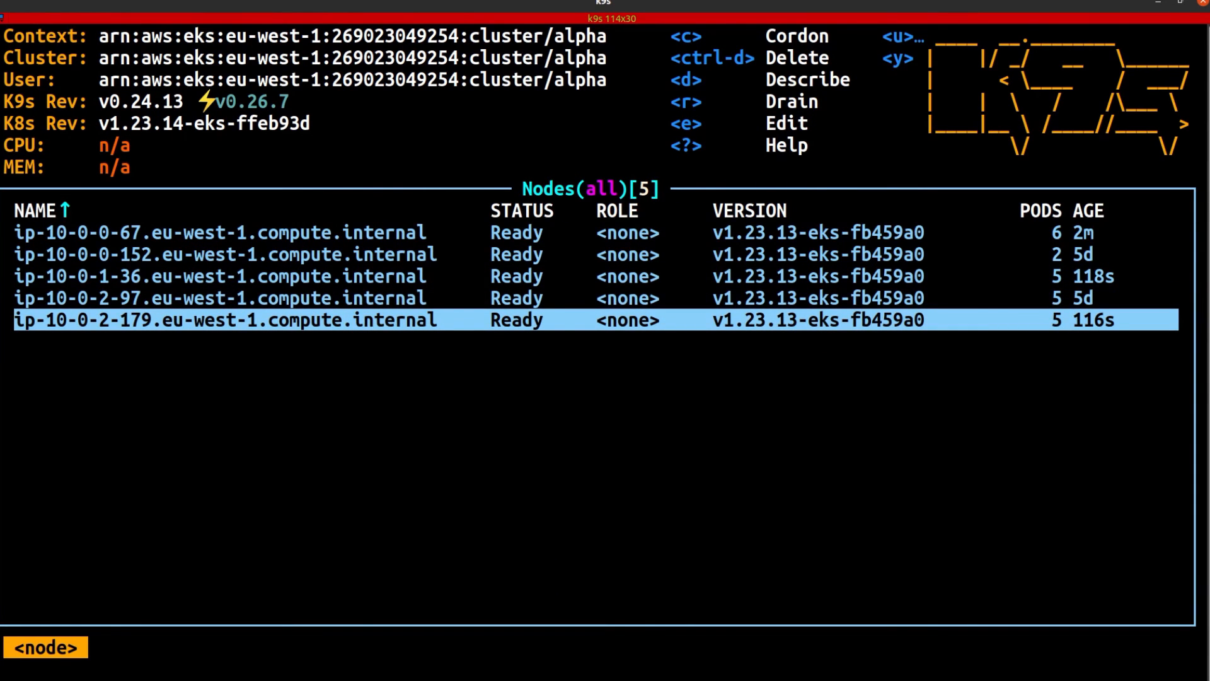
key(d)
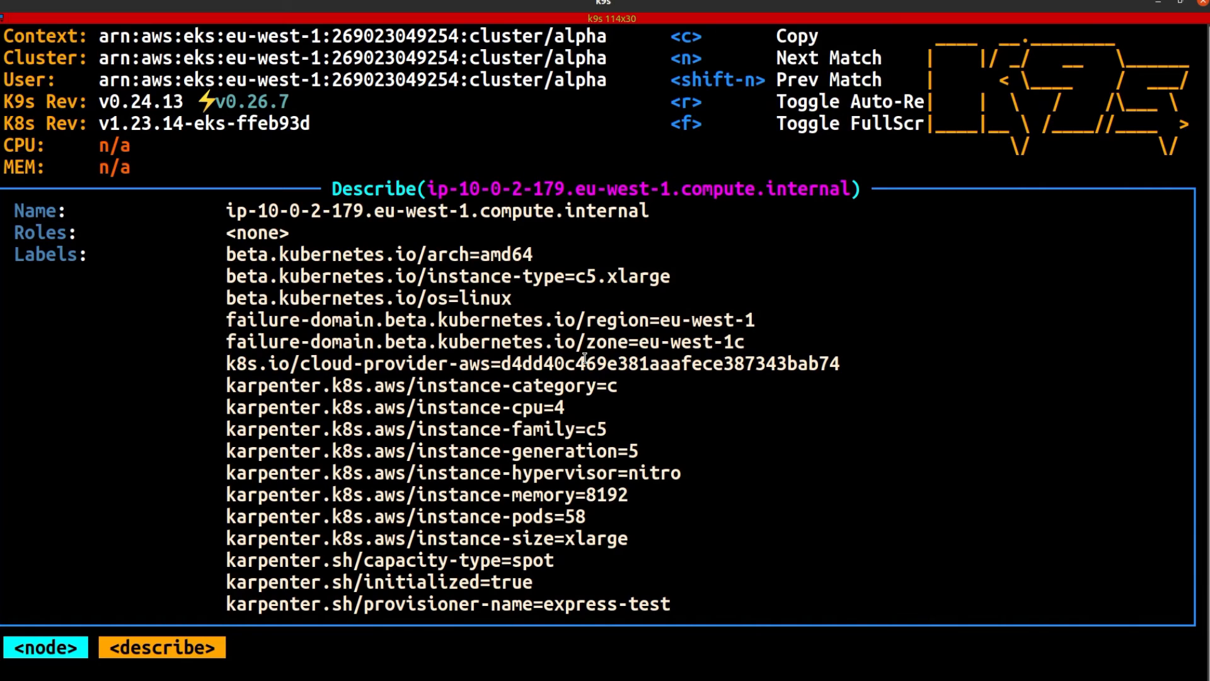
mouse_move(756, 346)
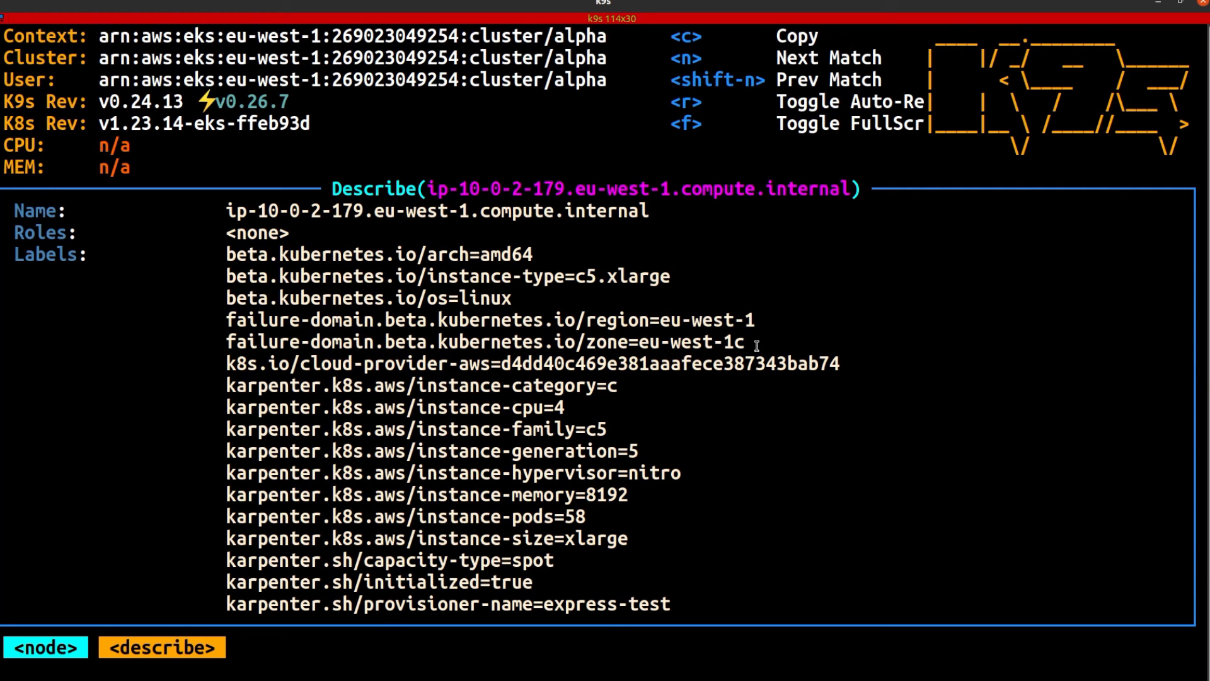
key(Escape)
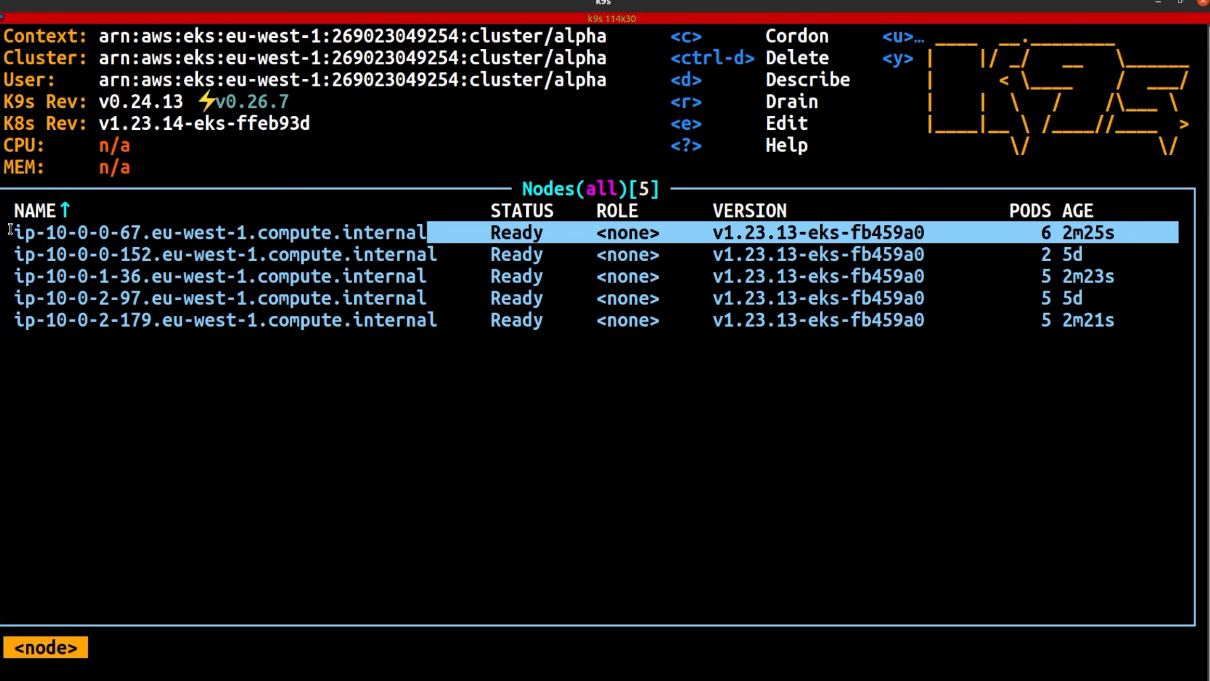
text(kubectl get pods -o wide --field-selector spec.nodeName=)
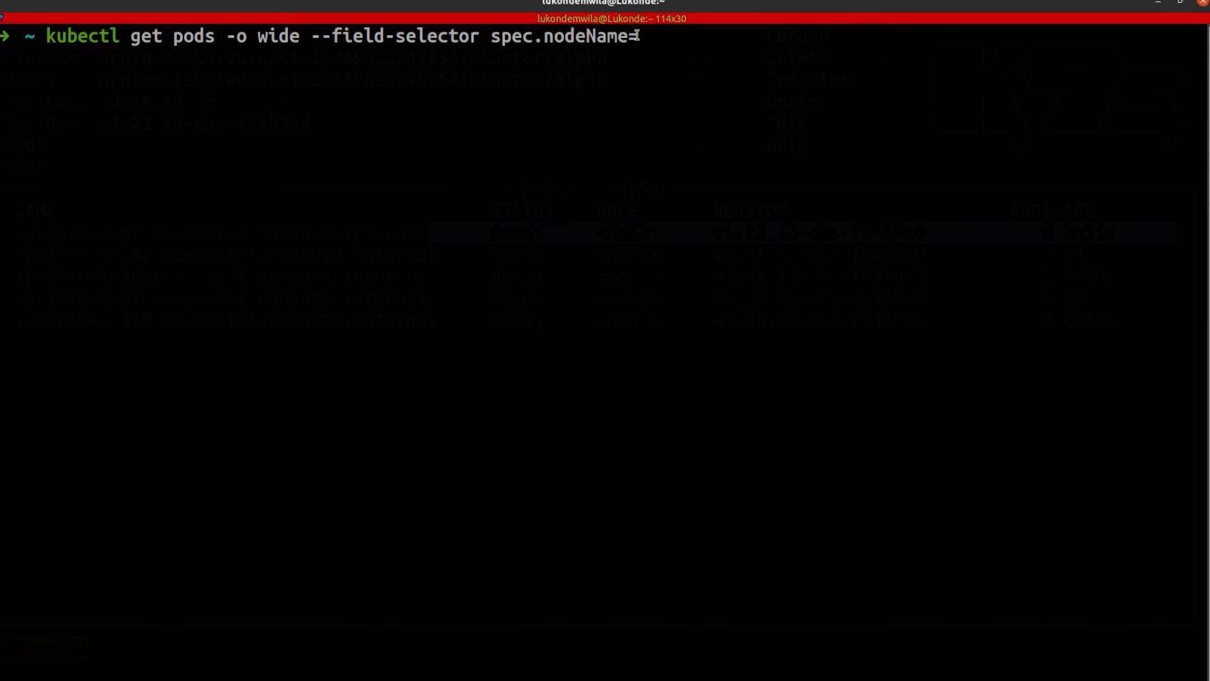
List the four express-test pods on ip-10-0-0-67, then paste ip-10-0-2-179 into the query.
text(ip-10-0-0-67.eu-west-1.compute.internal)
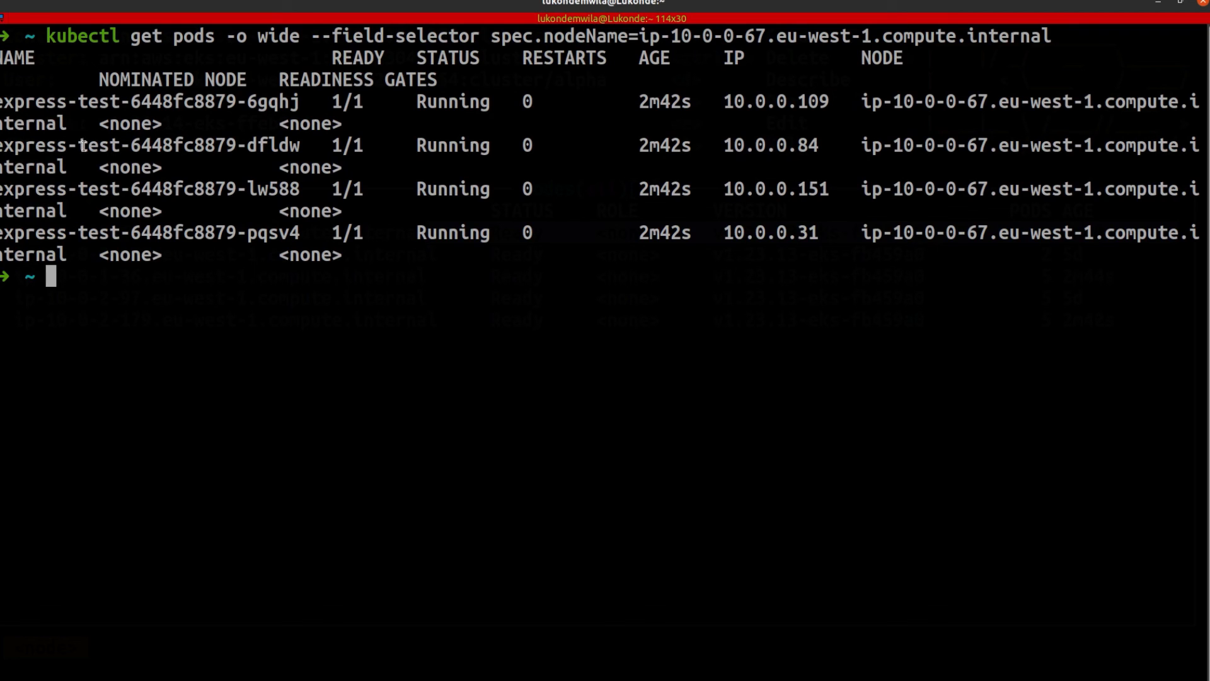
mouse_move(92, 241)
text(kubectl get pods -o wide --field-selector spec.nodeName=ip-10-0-1-36.eu-west-1.compute.internal)
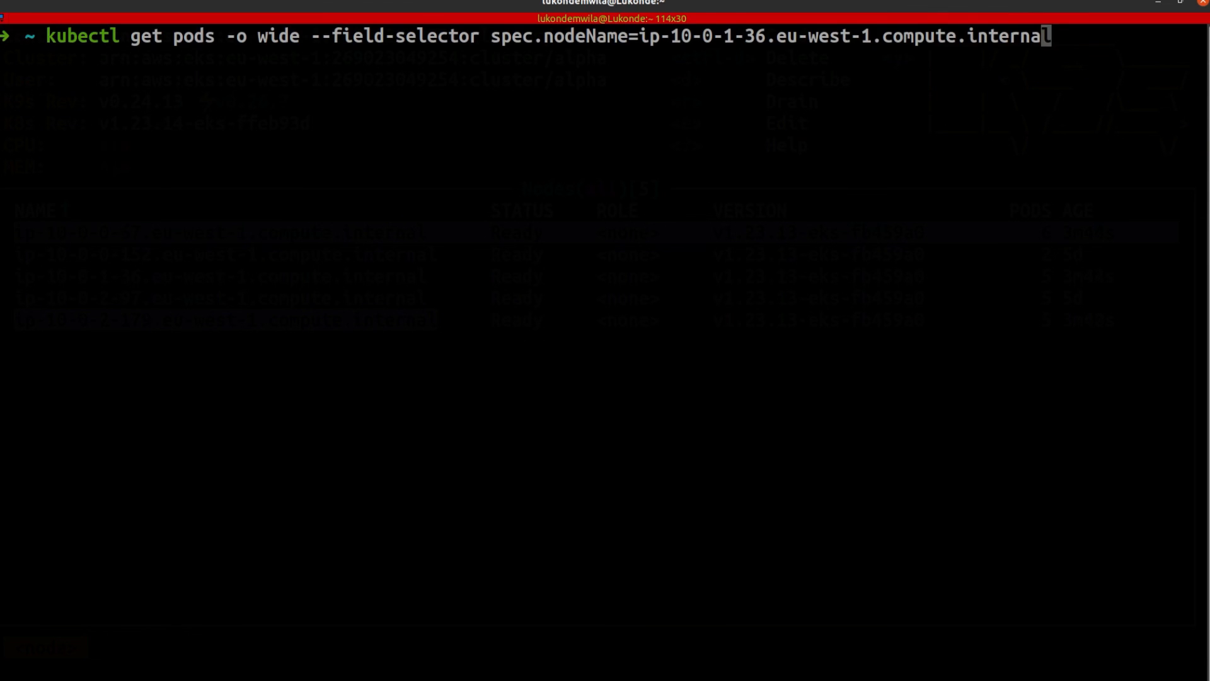
right_click(666, 39)
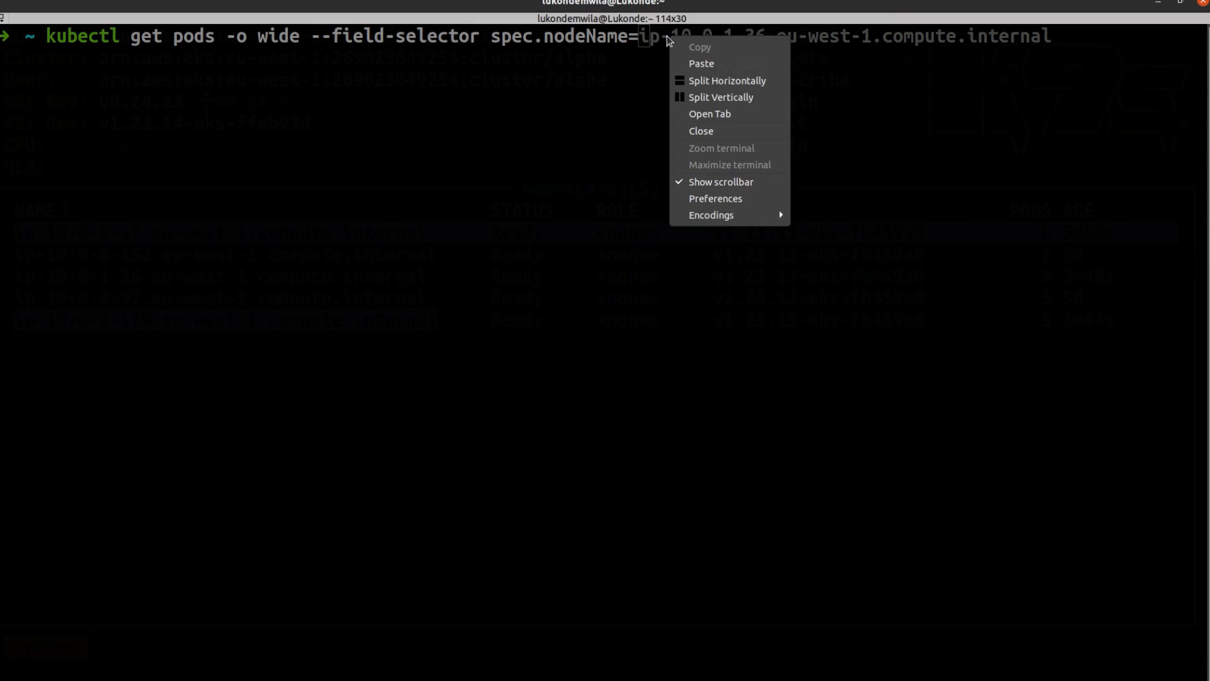
click(701, 63)
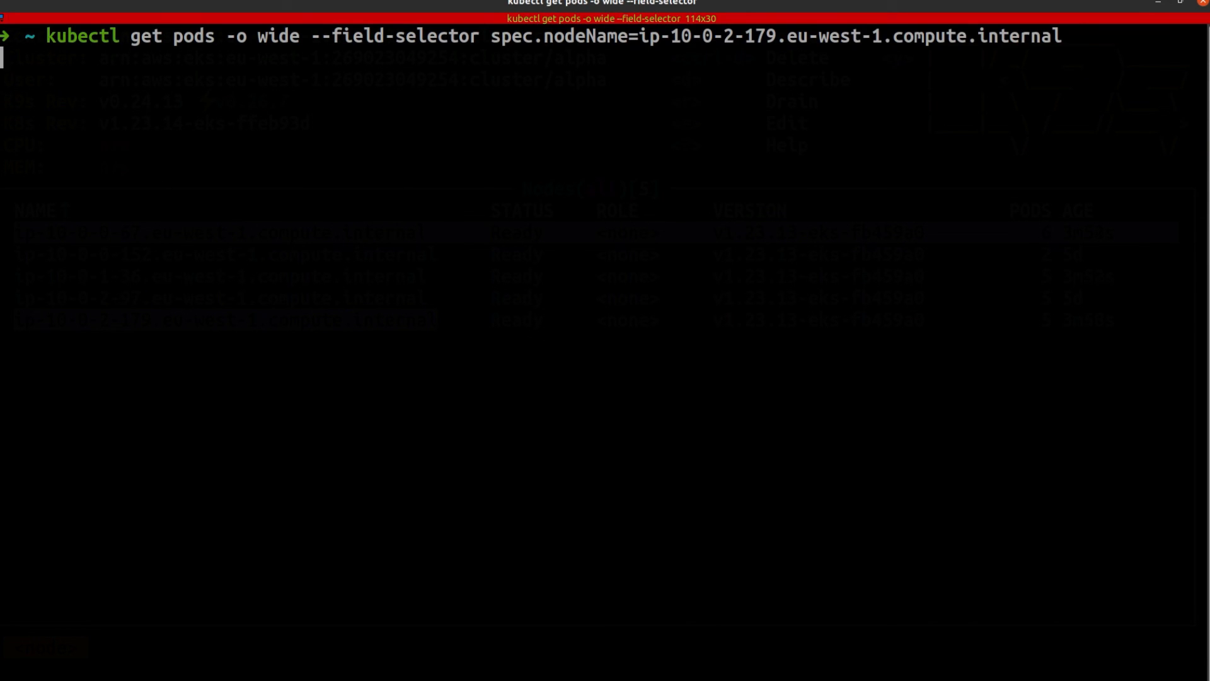